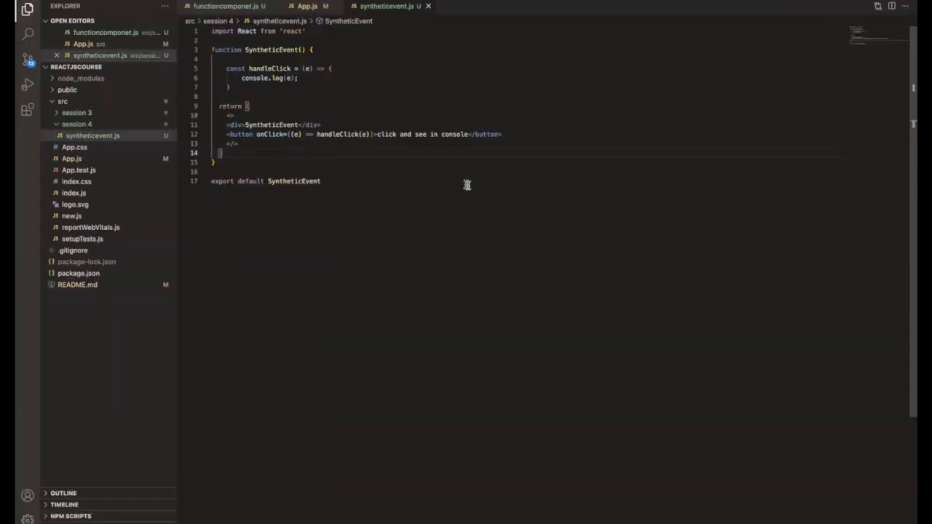
Review the existing button's onClick attribute and handleClick call for reference.
double_click(271, 134)
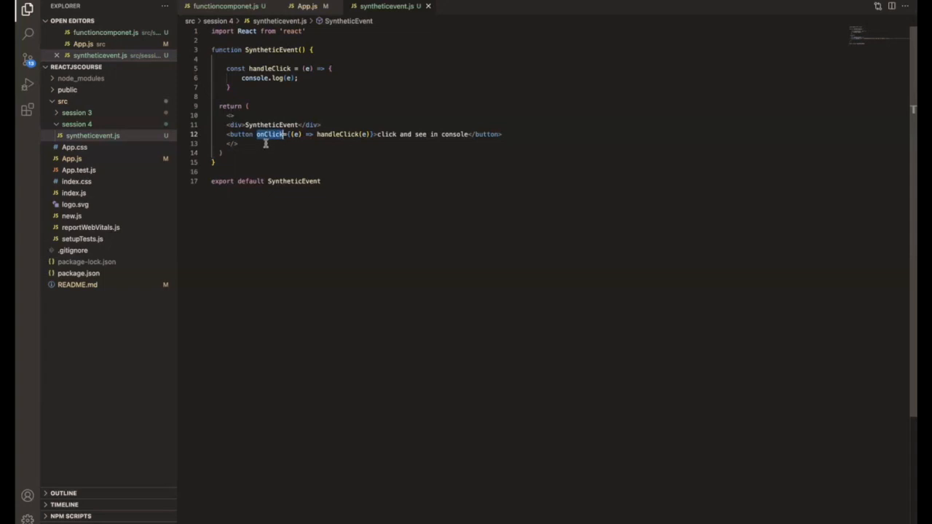
mouse_move(347, 136)
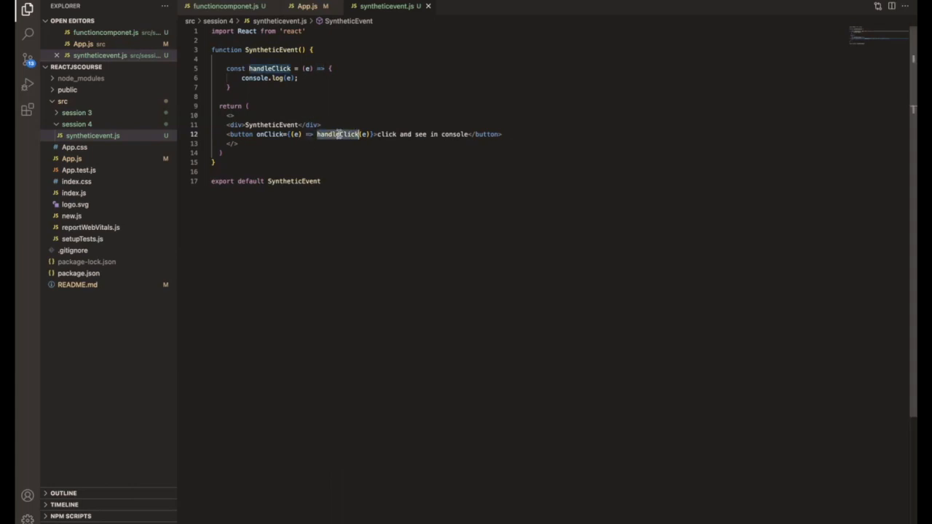
double_click(269, 134)
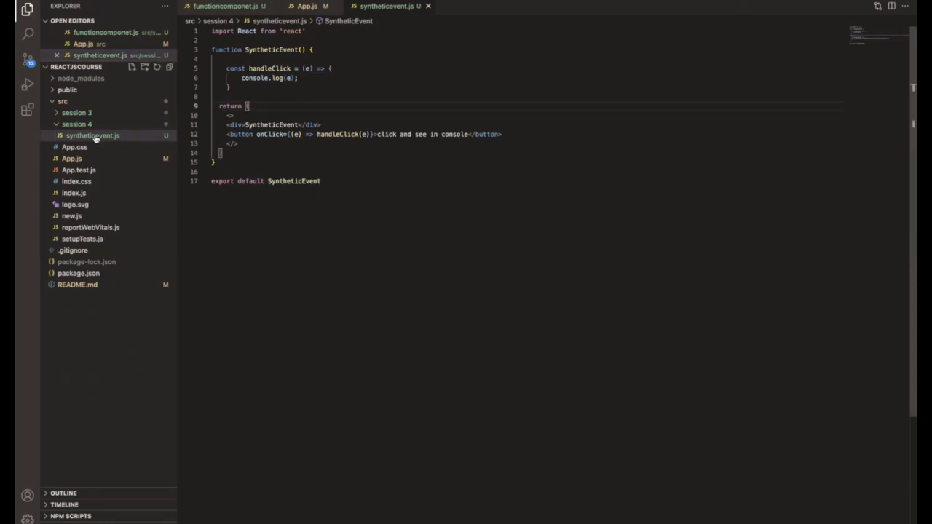
Create a new file named syntheticEventClass.js in the session 4 folder.
left_click(131, 67)
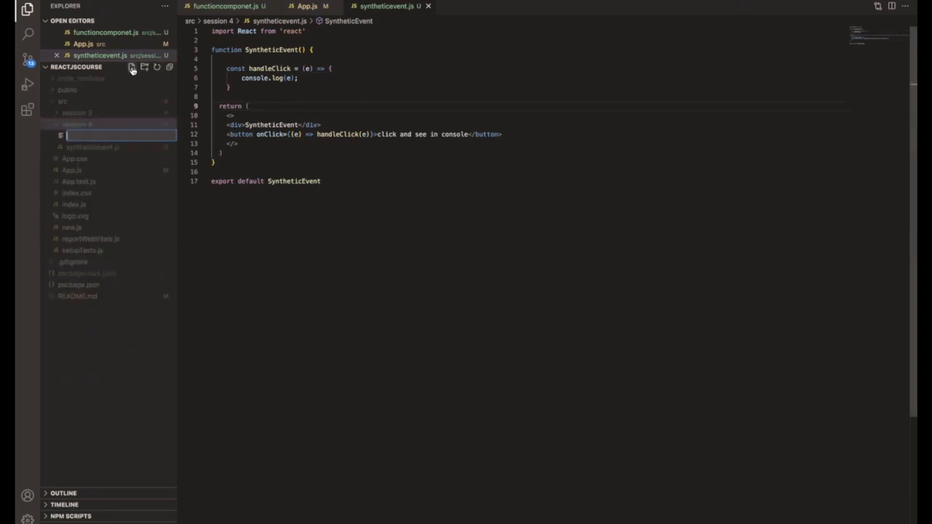
type("synthetic")
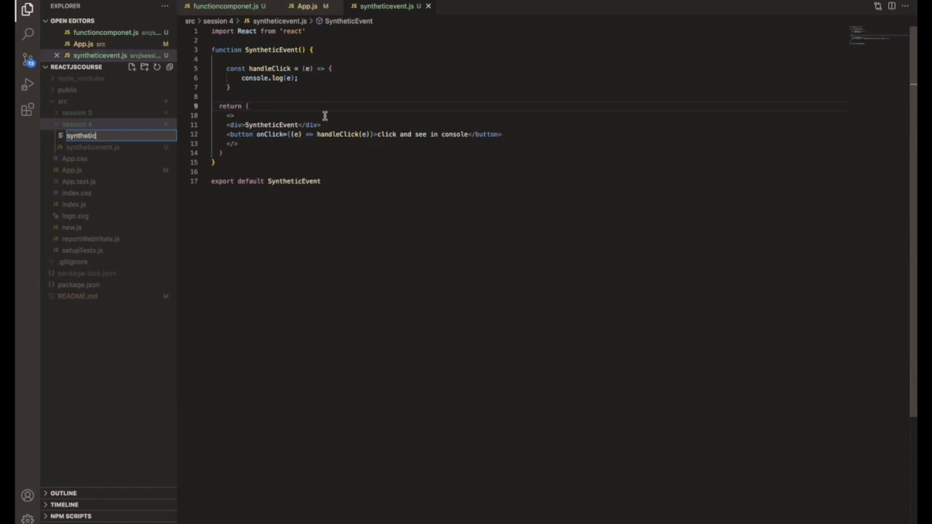
type("EventClass")
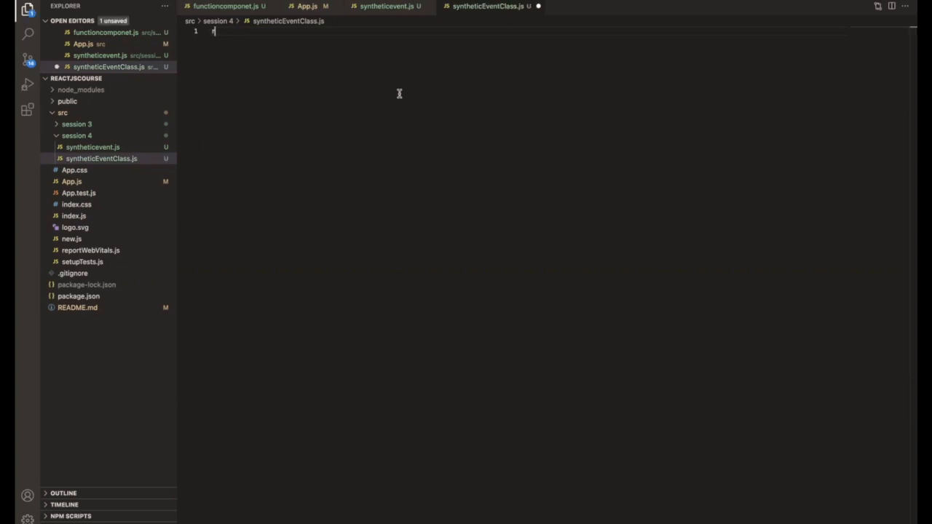
Scaffold SyntheticEventClass via the rc snippet with a div and a 'click to see console' button.
type("rc")
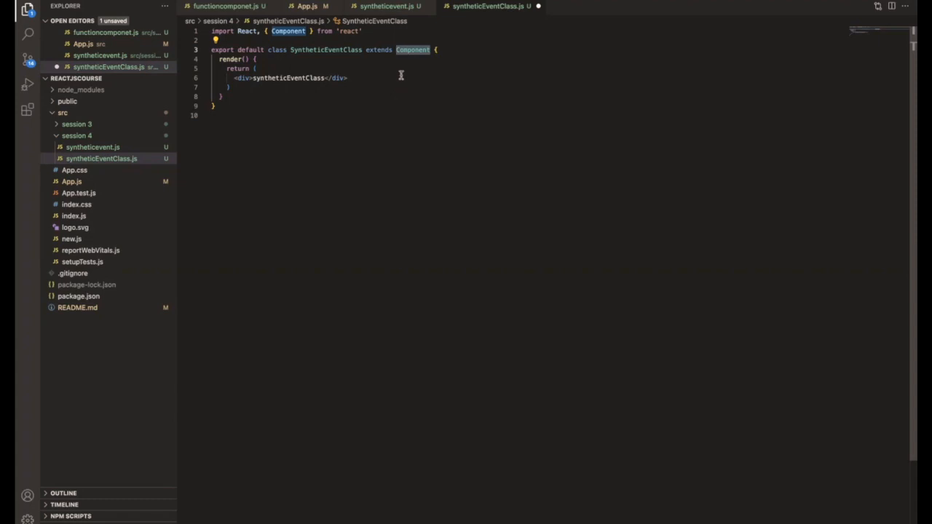
type("<button></button>")
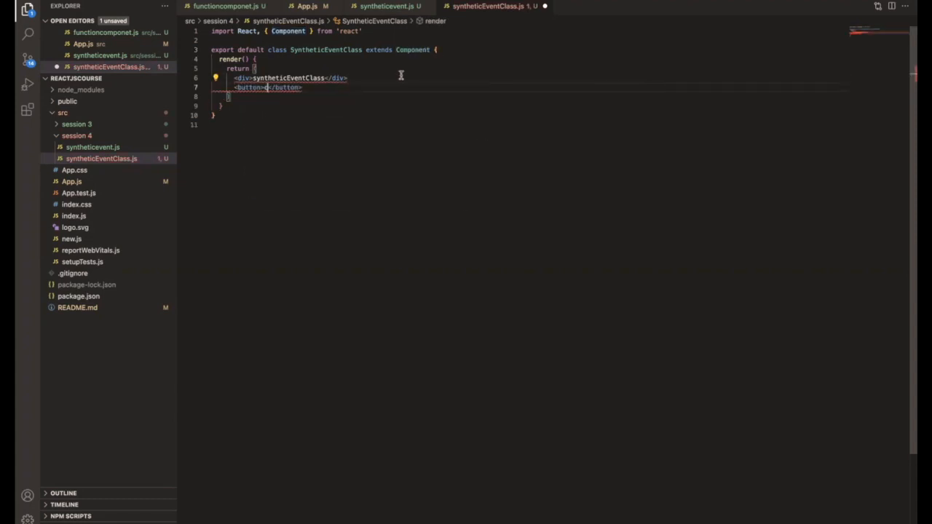
type("click to see")
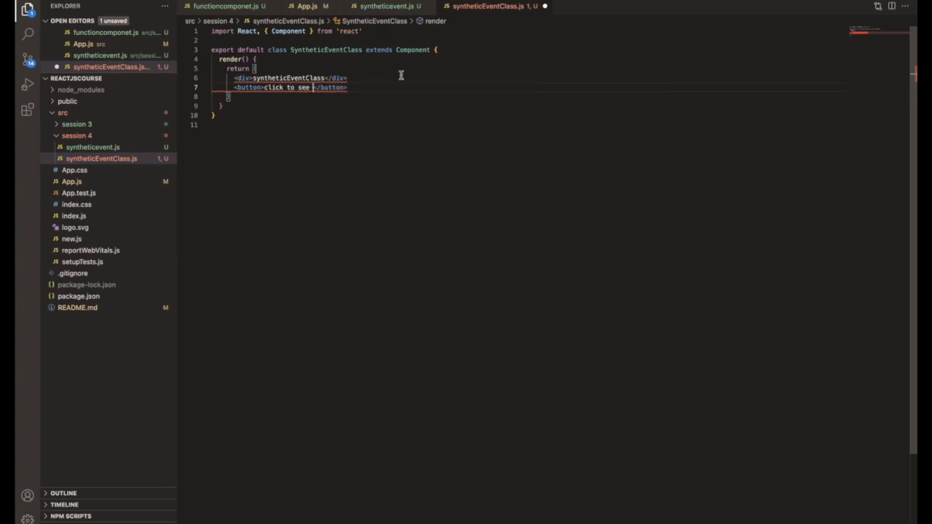
type("console")
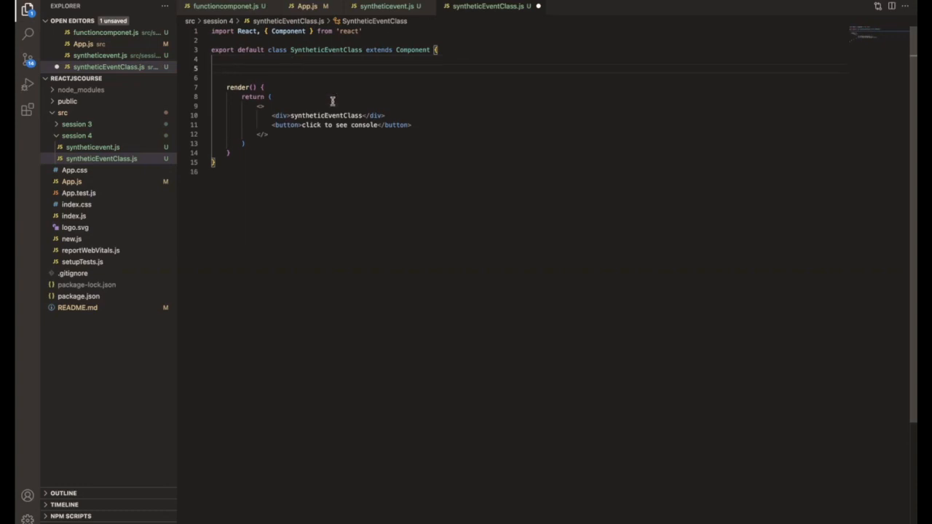
Add handleClick(e) logging the event and wire it to the button's onClick.
double_click(285, 126)
type(" onClick={this.handleClick")
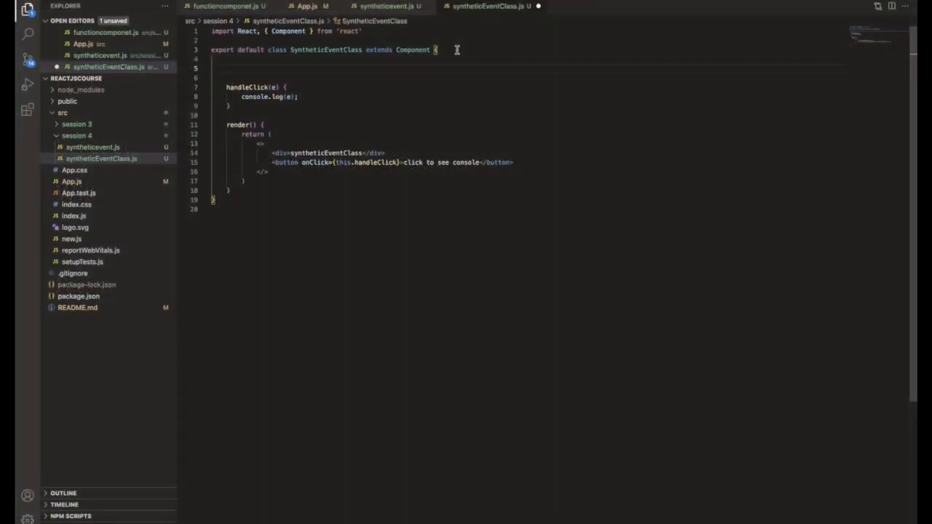
Add a constructor(props) calling super(props) via the cons snippet.
type("constructor(prop")
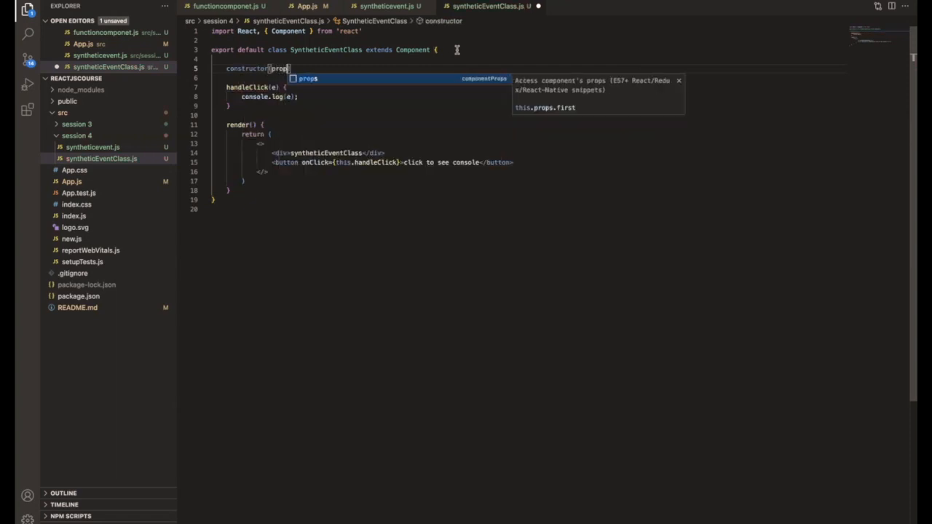
type("super(props);")
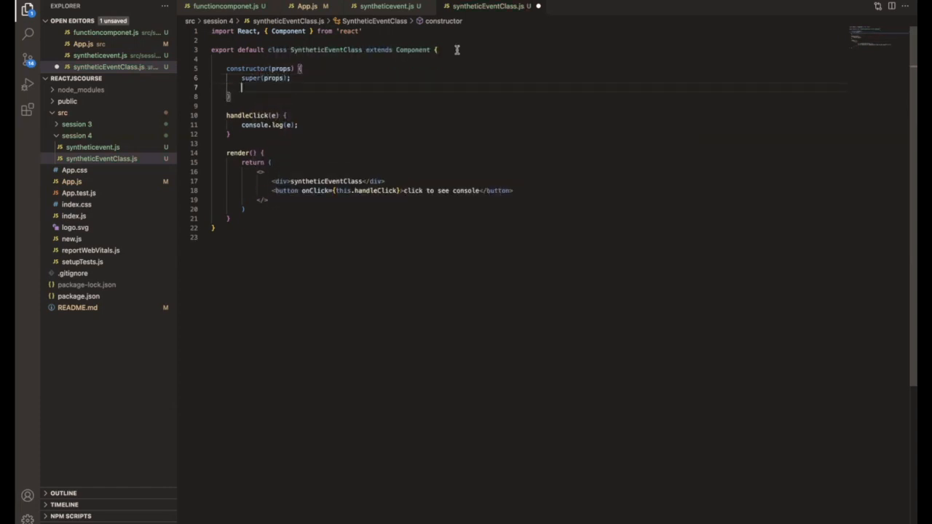
Inside the constructor, set this.handleClick = this.bind(this.handleClick);.
type("this.")
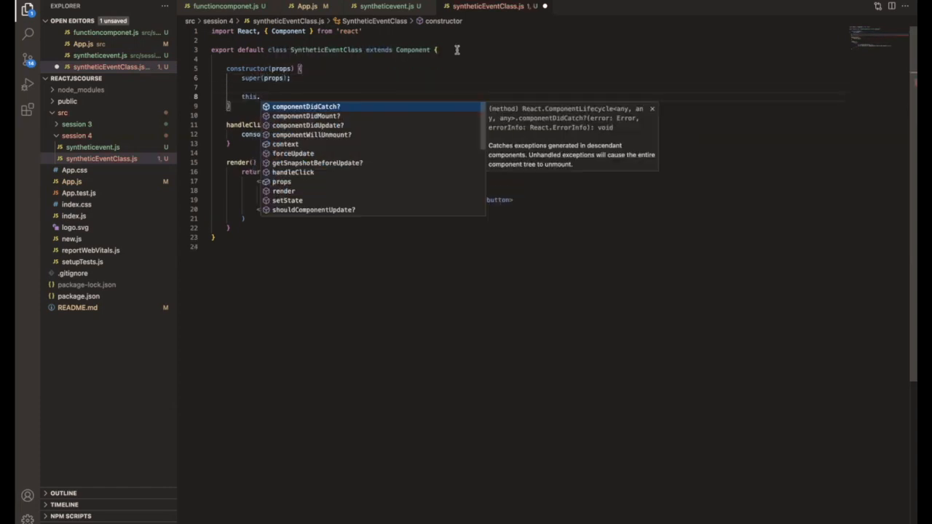
type("handleClick =")
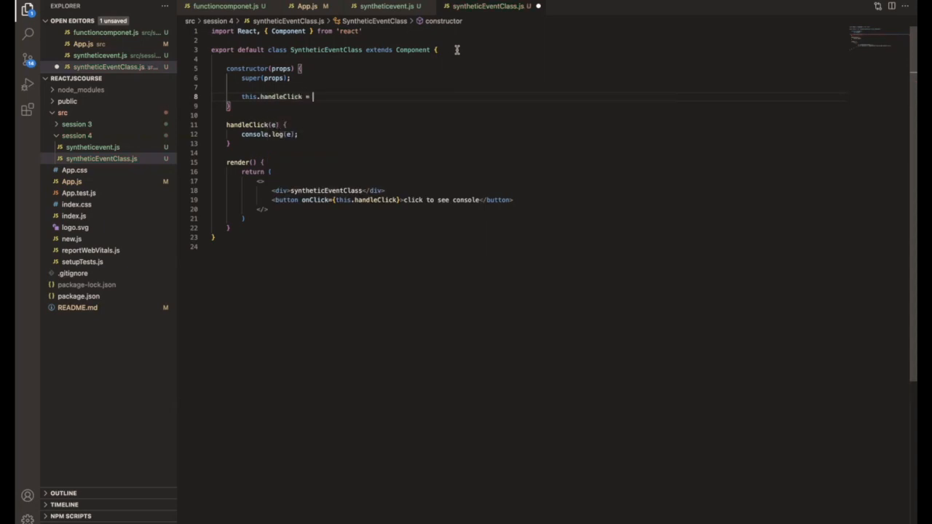
type("this.bind(")
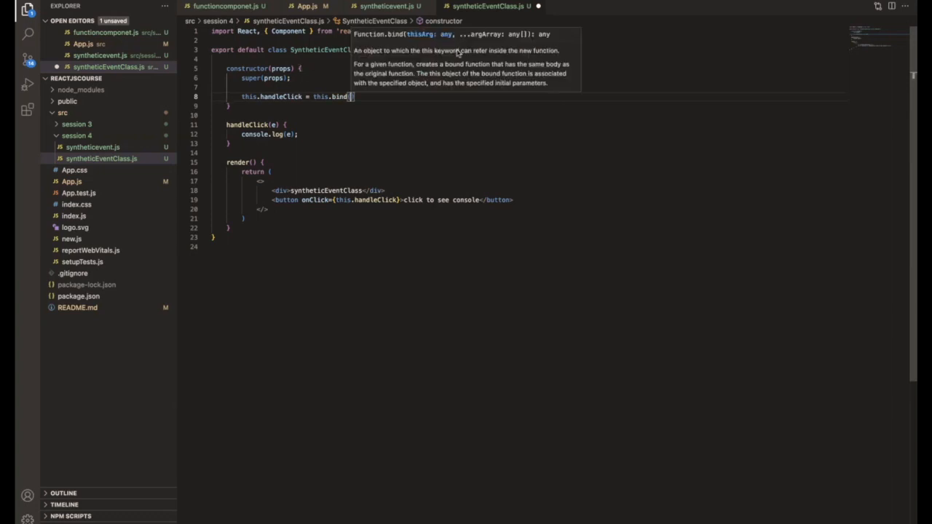
type("this.handleClick")
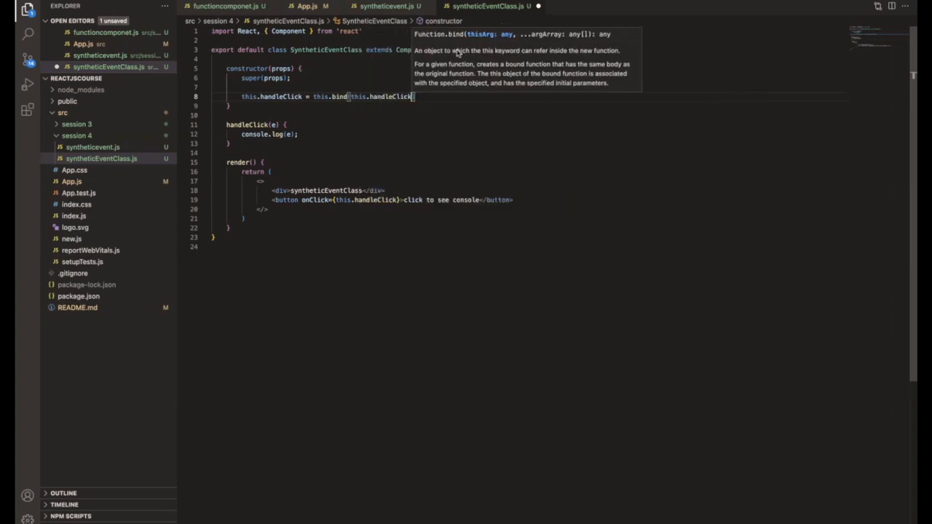
type(");")
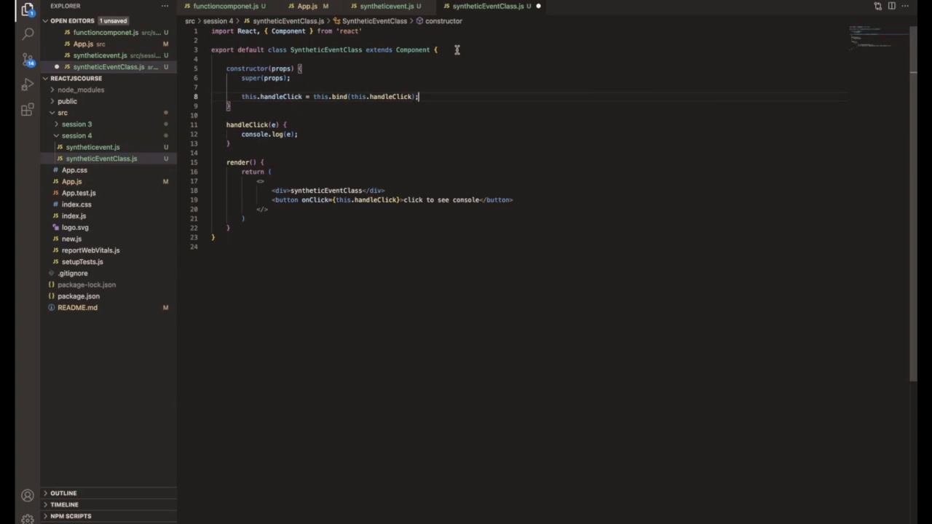
double_click(337, 96)
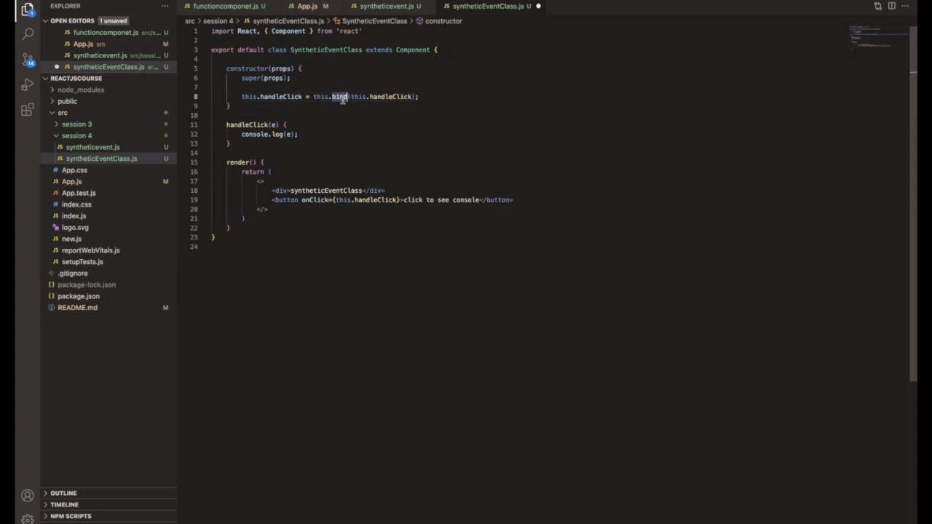